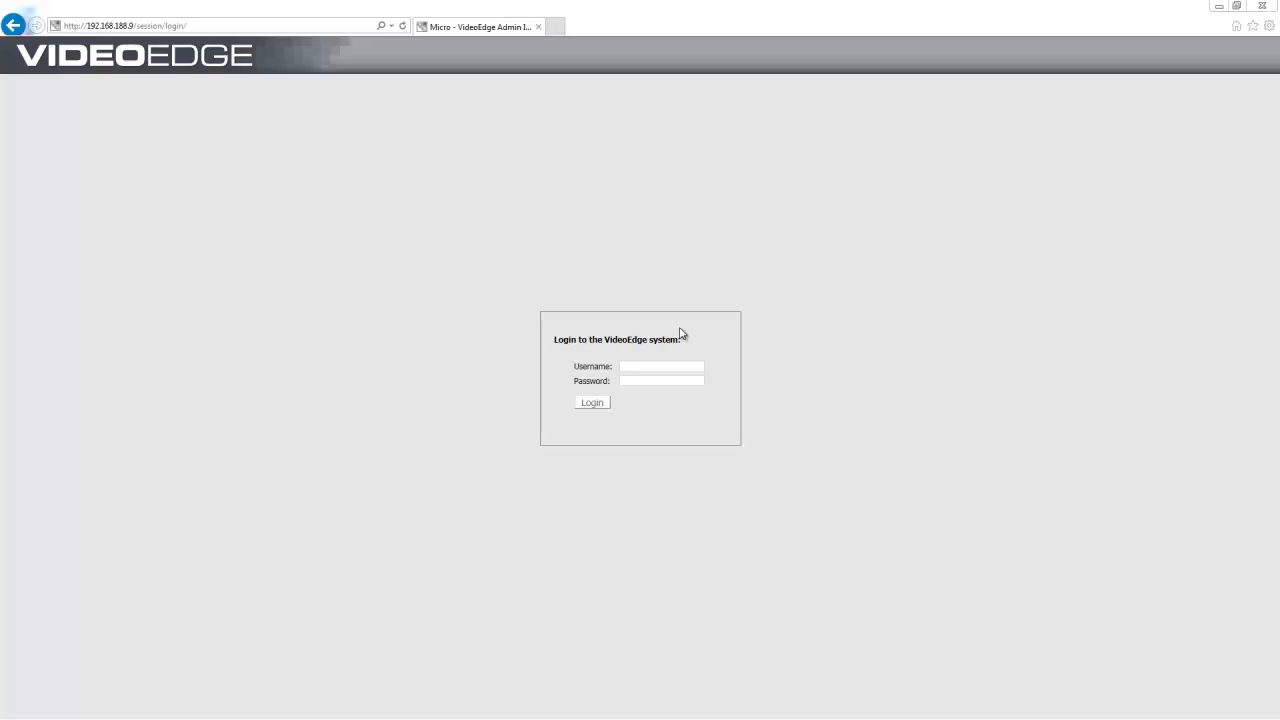
- Log into the VideoEdge recorder and reach the device video list
click(662, 366)
text(admin)
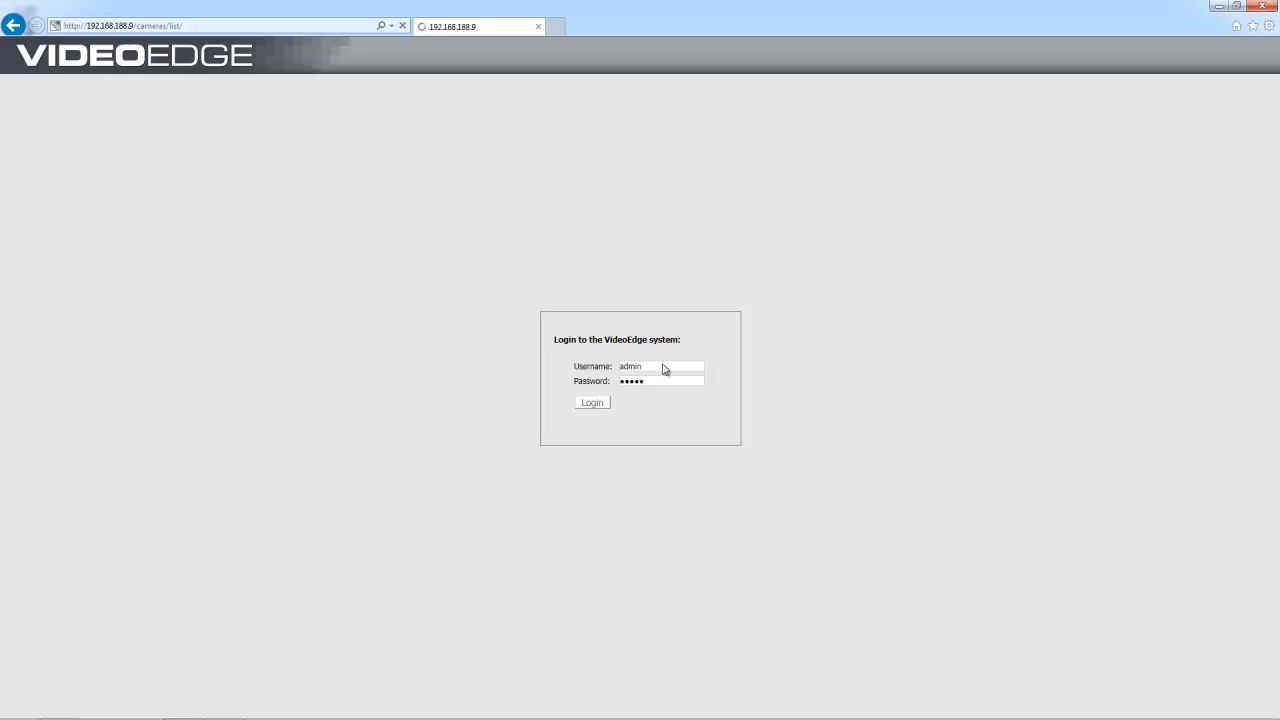
click(592, 402)
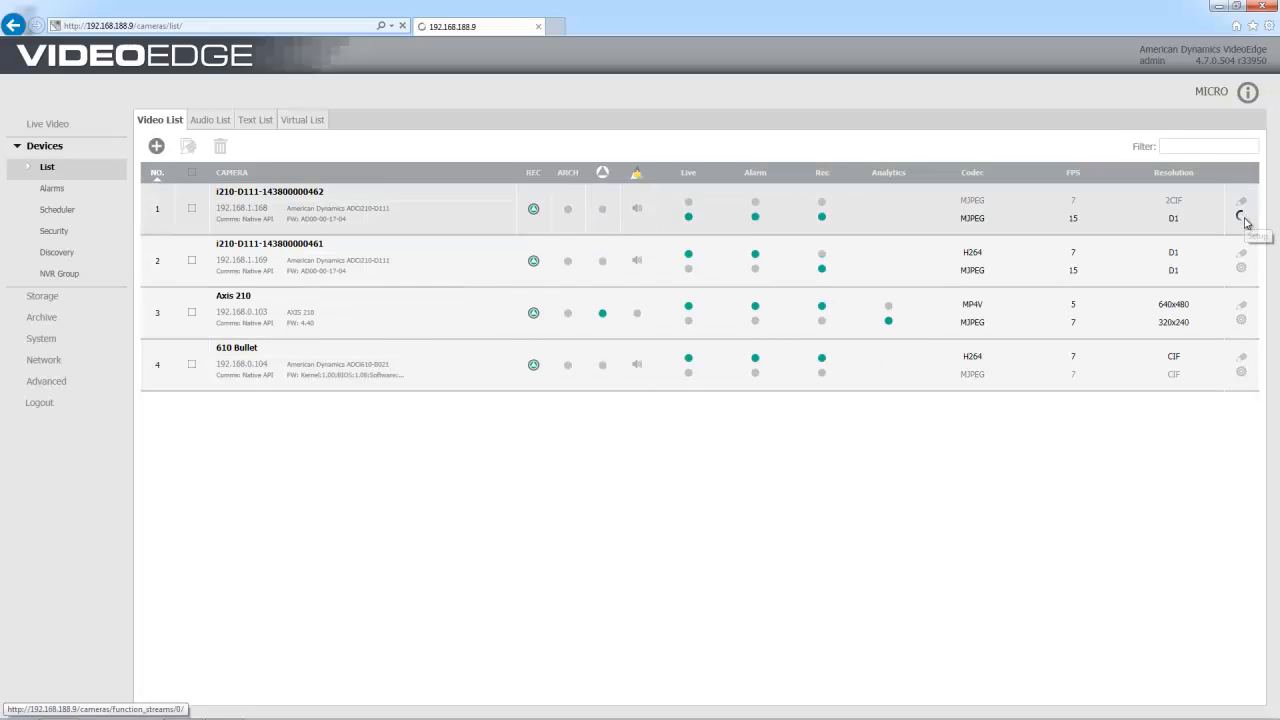
click(1241, 213)
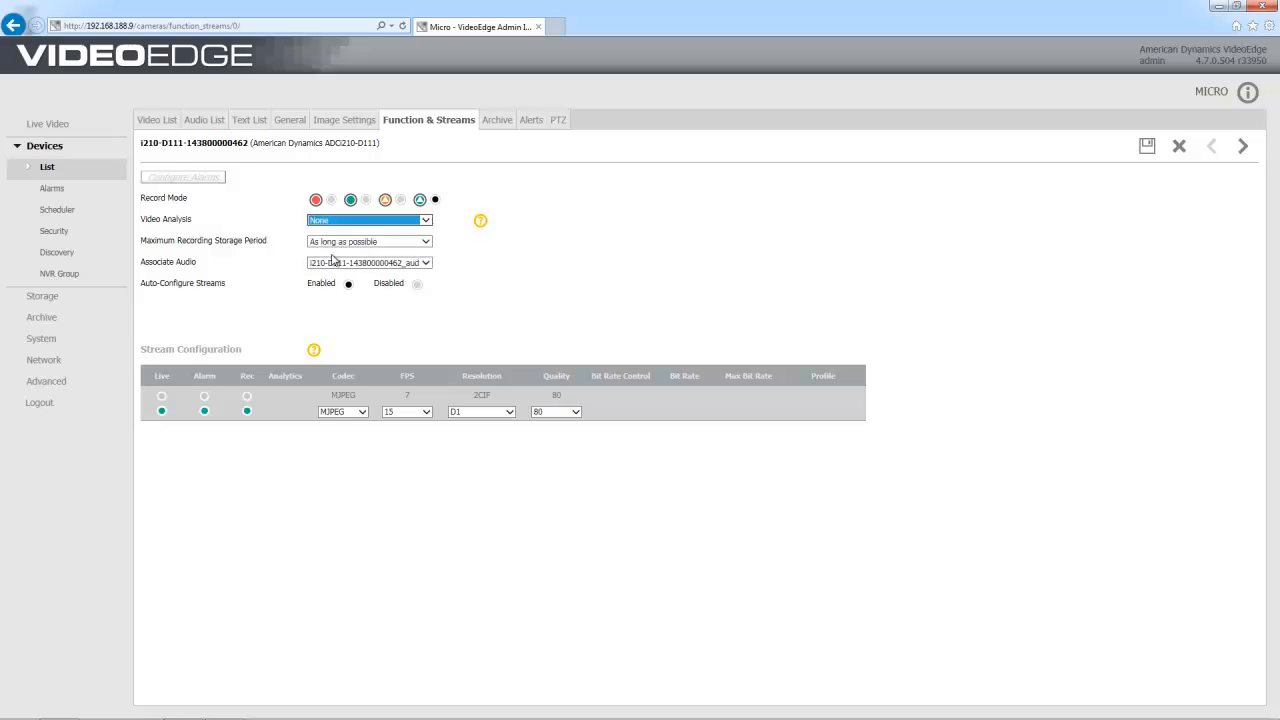
click(368, 219)
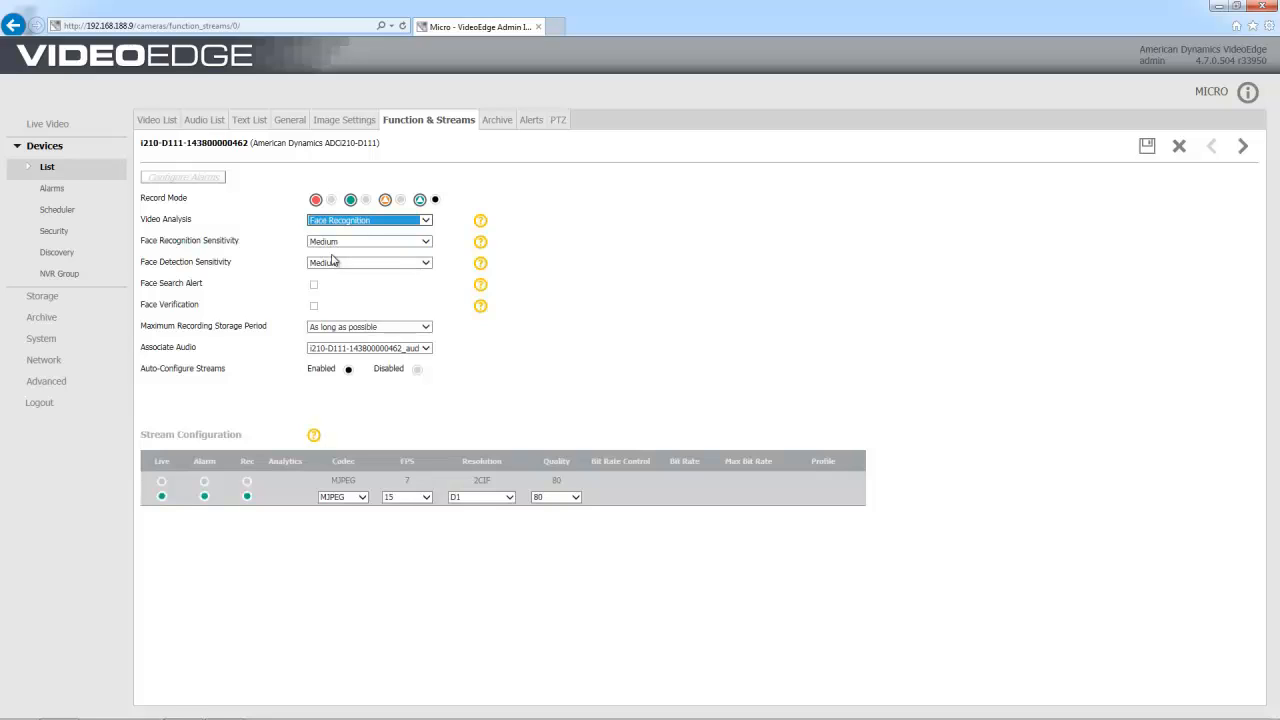
click(314, 284)
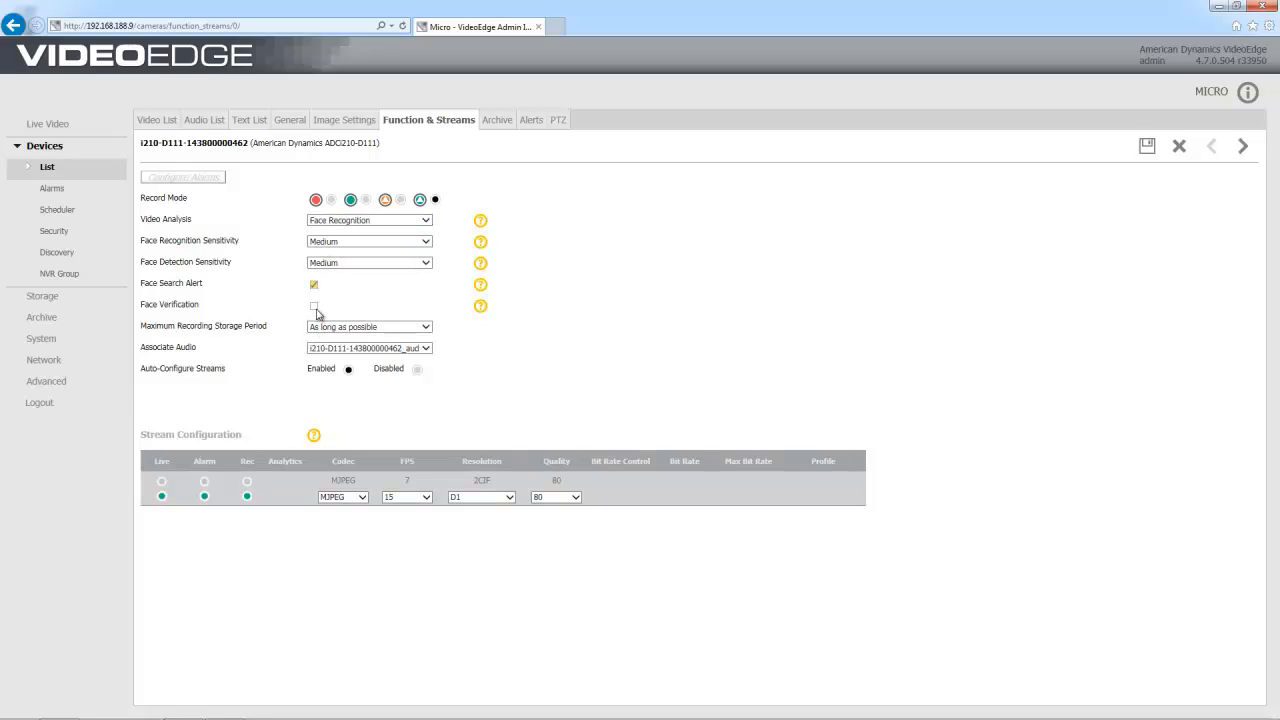
click(313, 305)
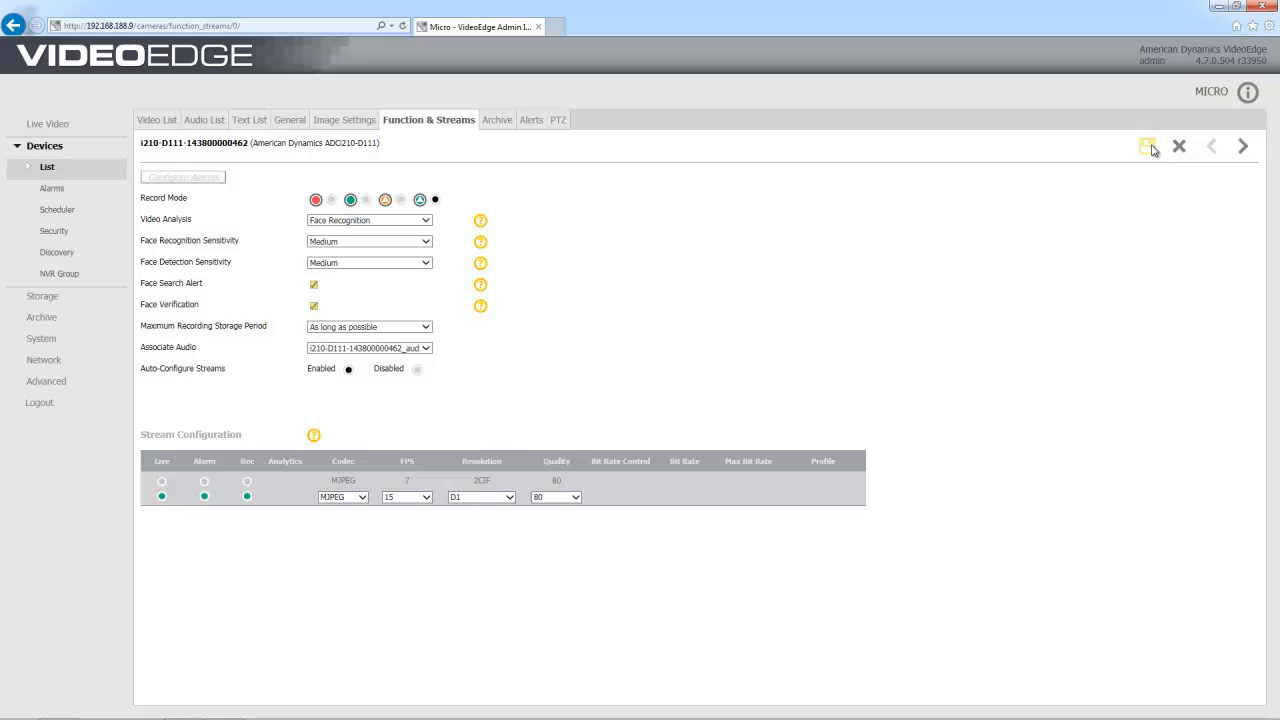
click(1146, 146)
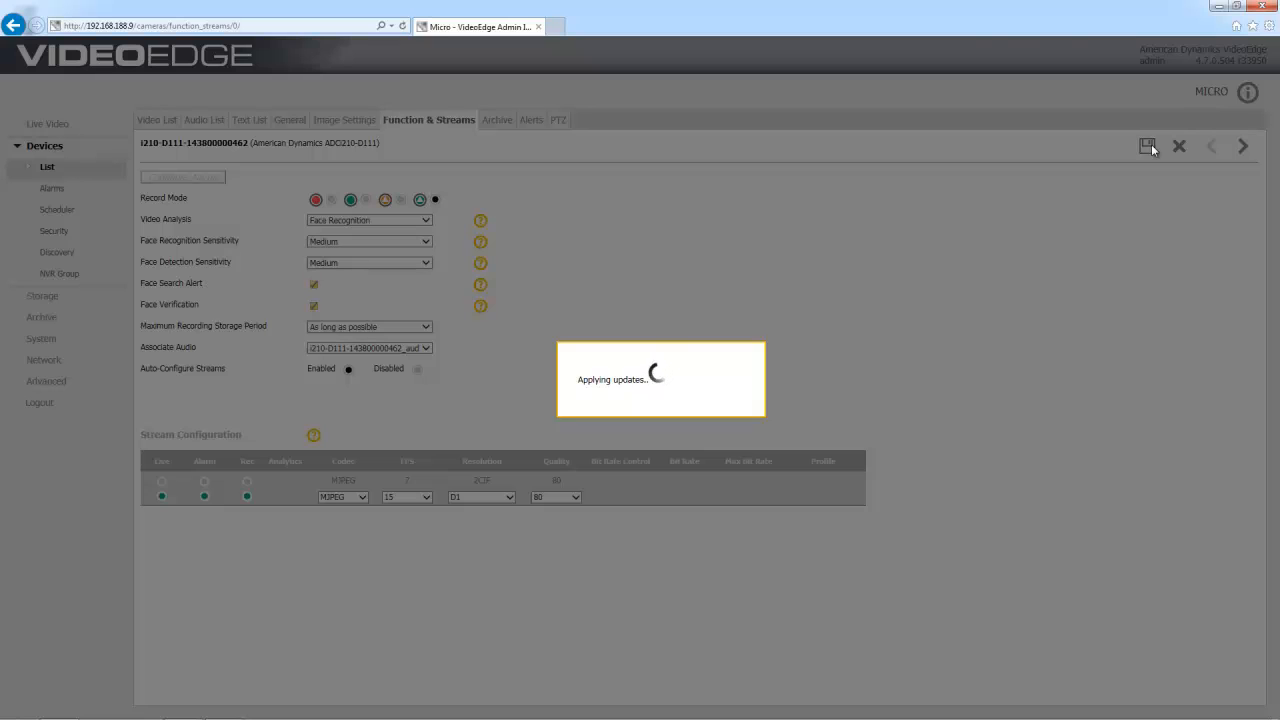
click(1146, 145)
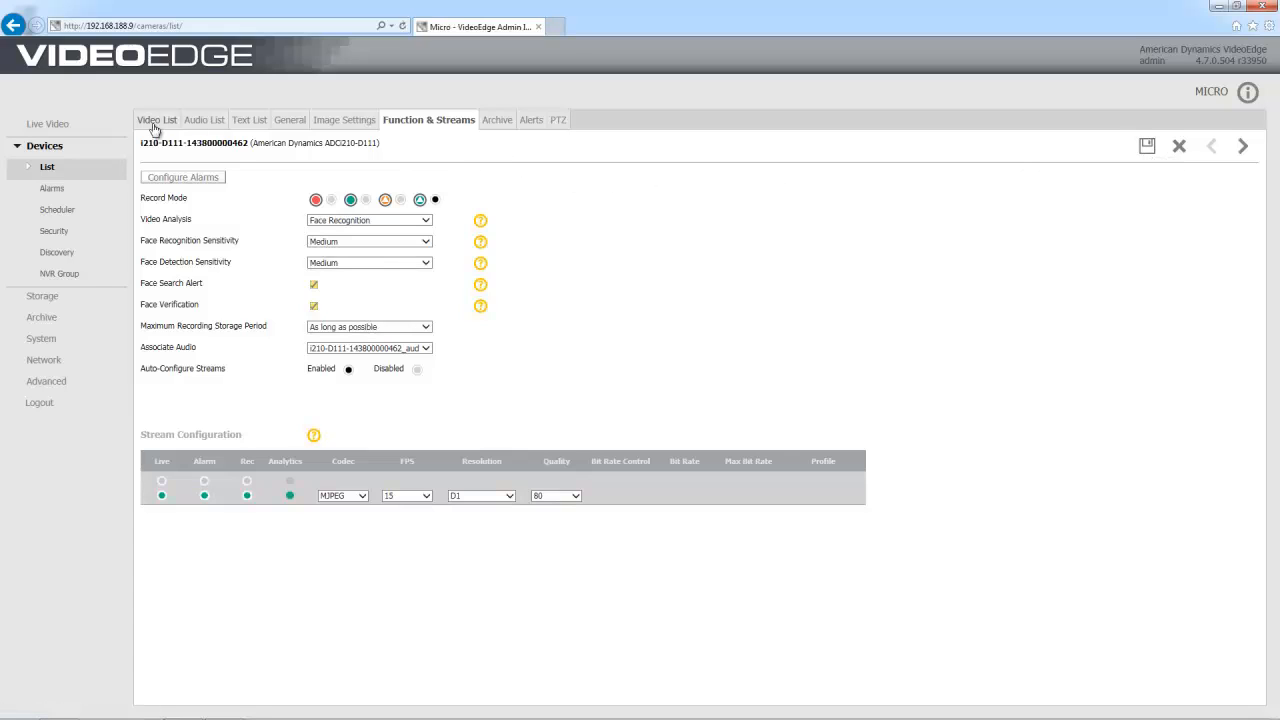
- Return to the camera video list showing analytics active on the first camera
click(157, 119)
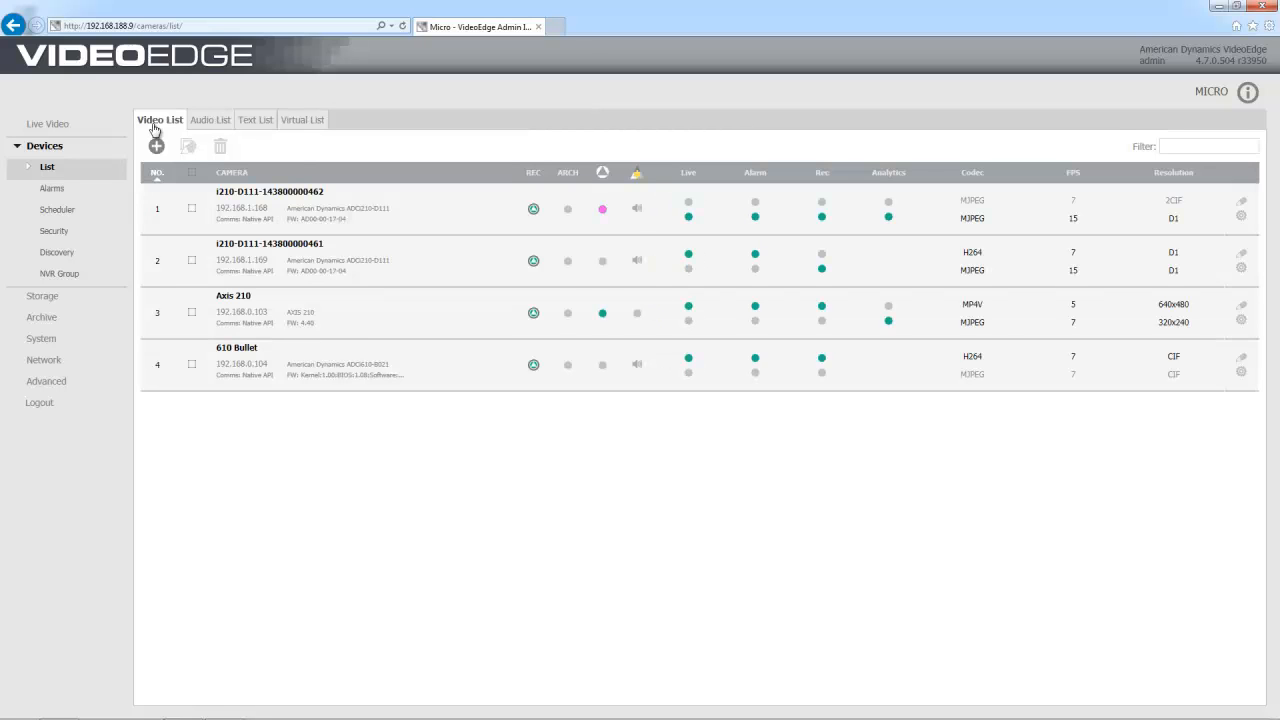
mouse_move(601, 208)
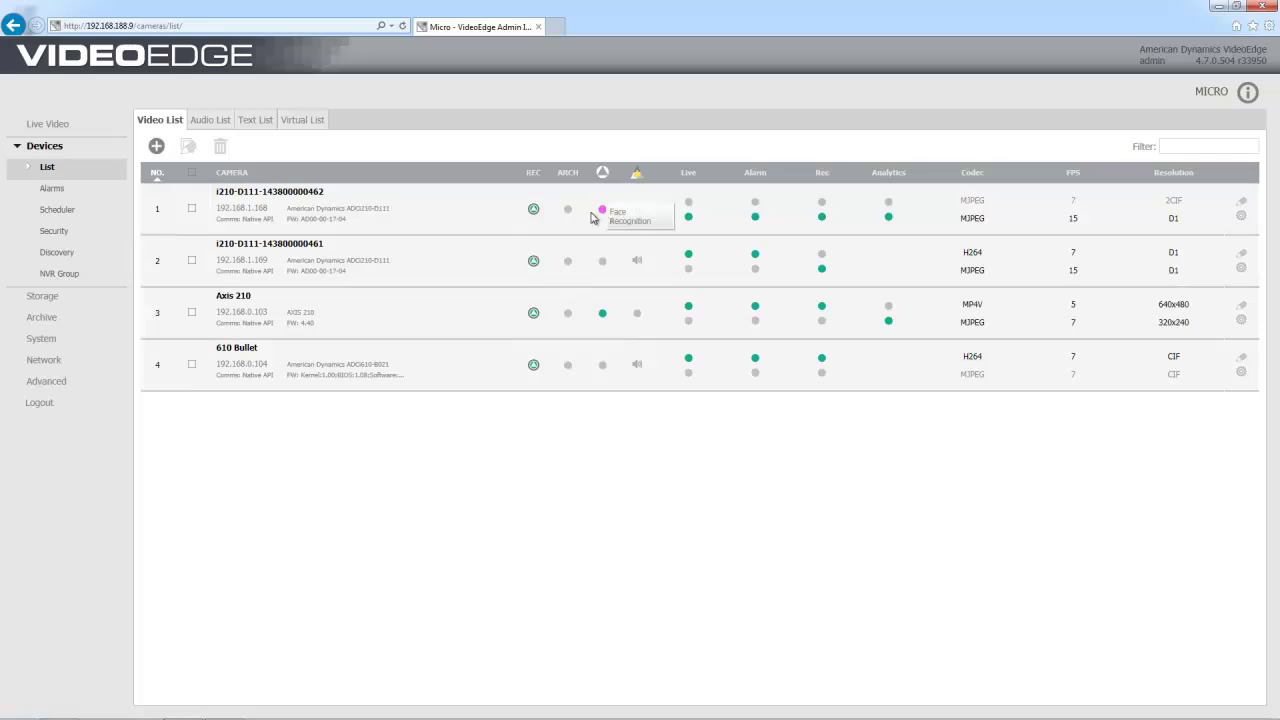
mouse_move(44, 359)
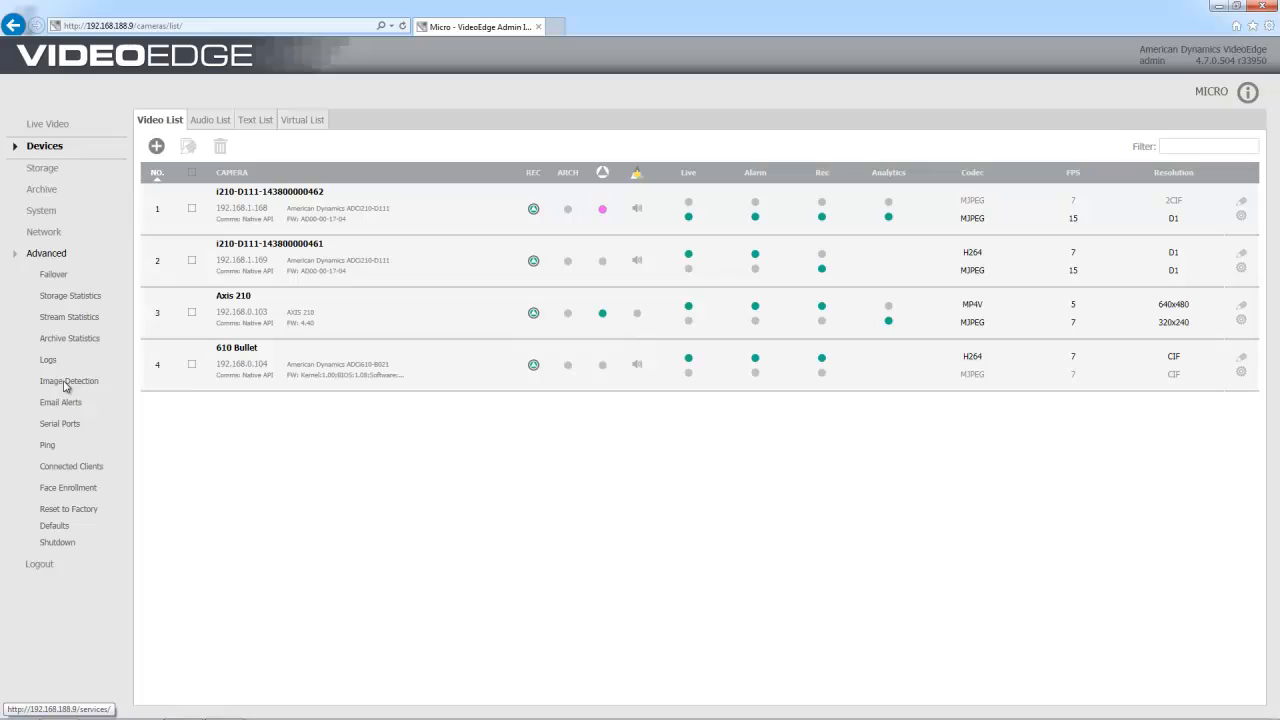
- Add a new person named 'Chri…' in Advanced > Face Enrollment
click(65, 488)
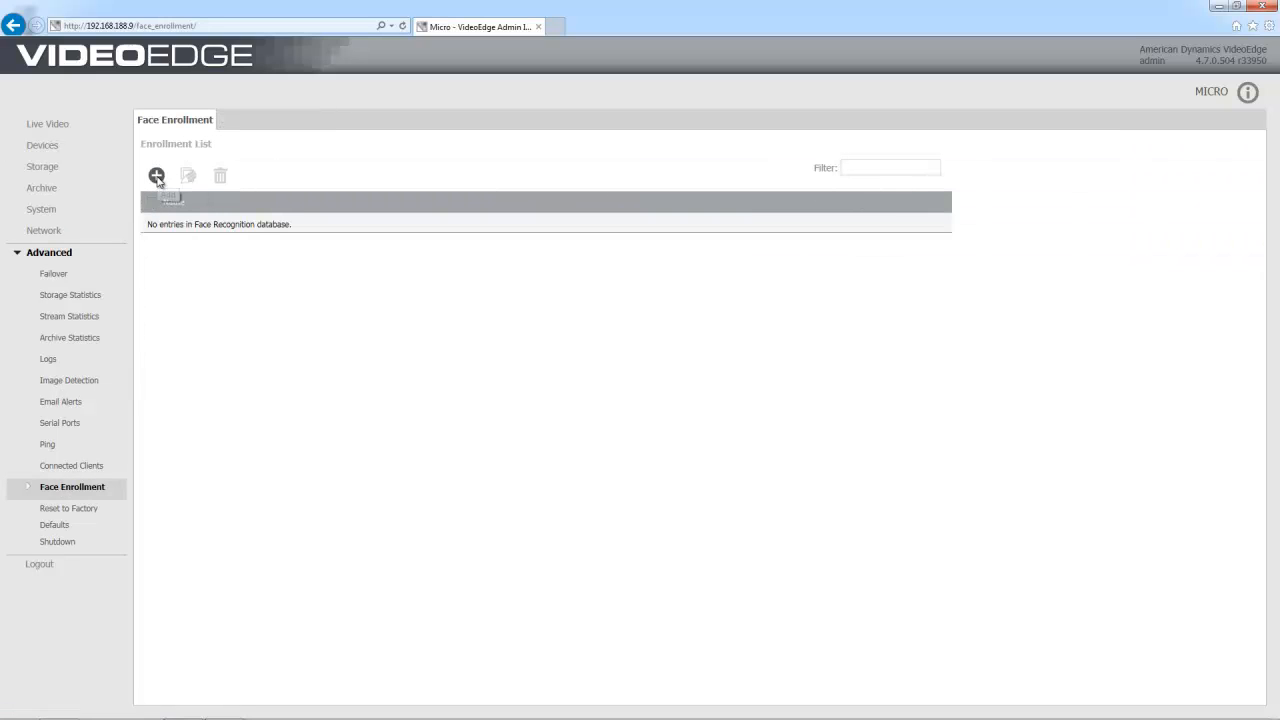
click(156, 175)
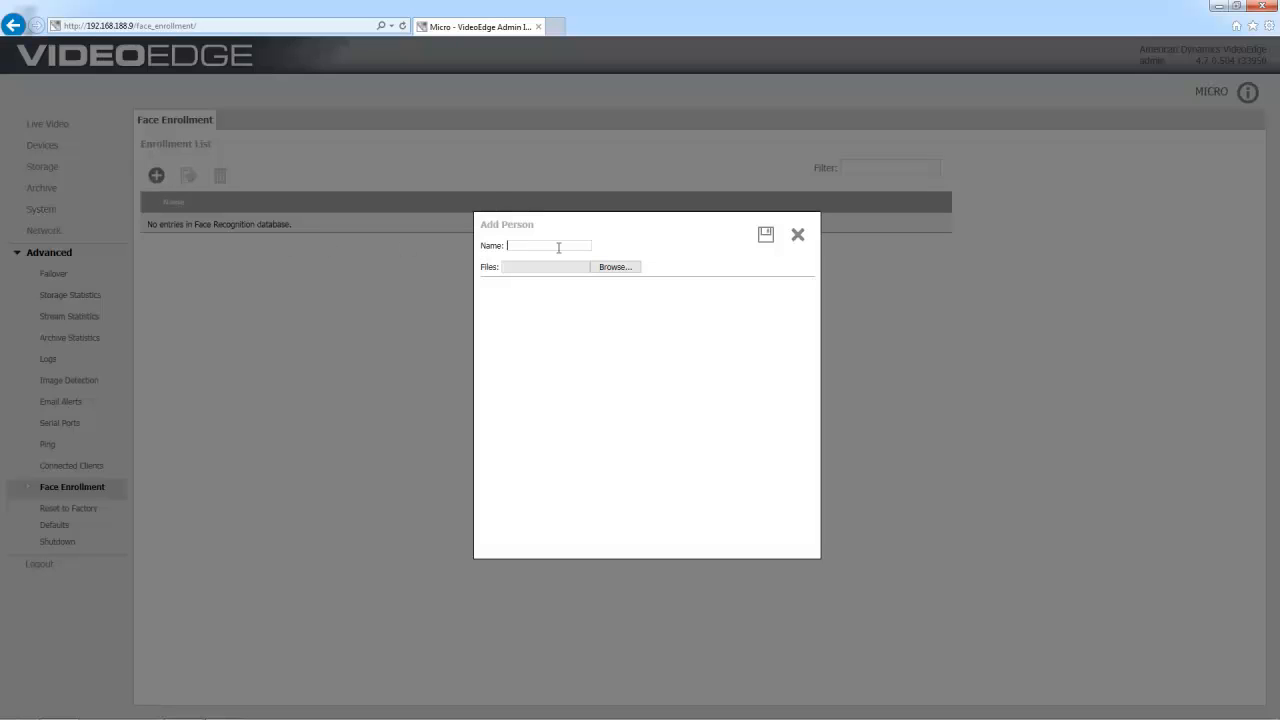
text(Chris)
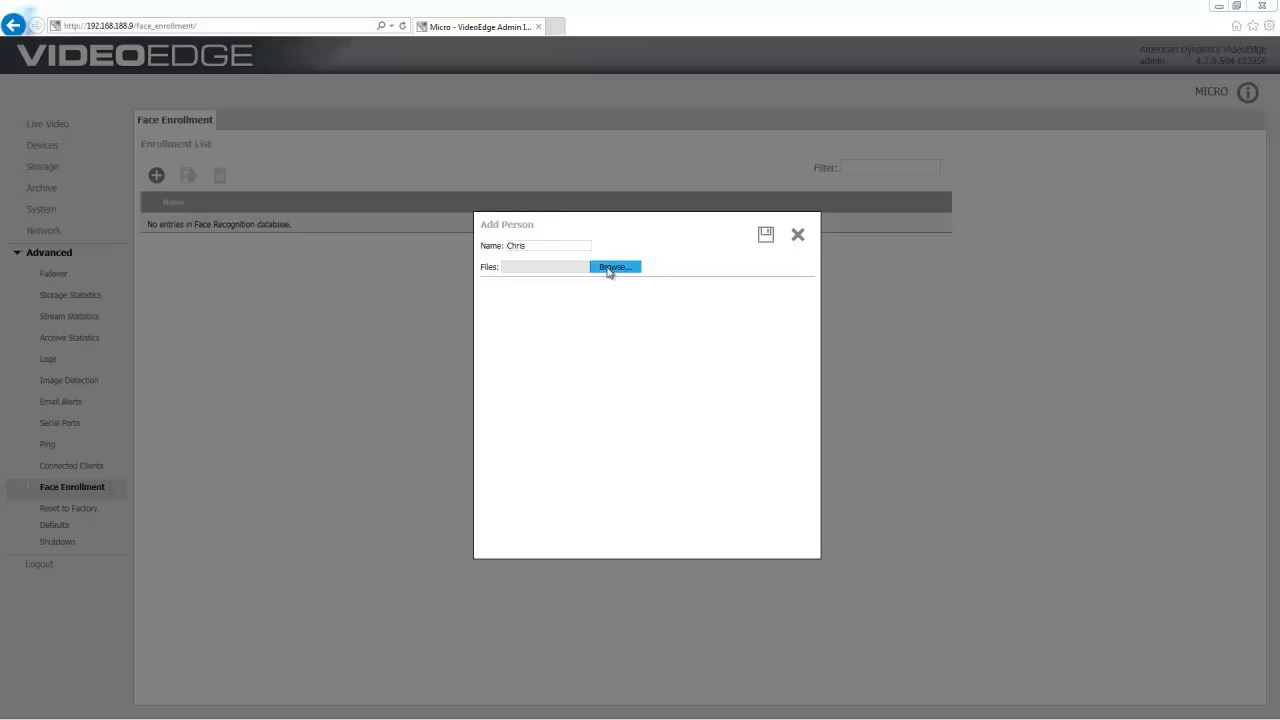
- Attach the portrait photo to the new person and save the enrollment
click(613, 266)
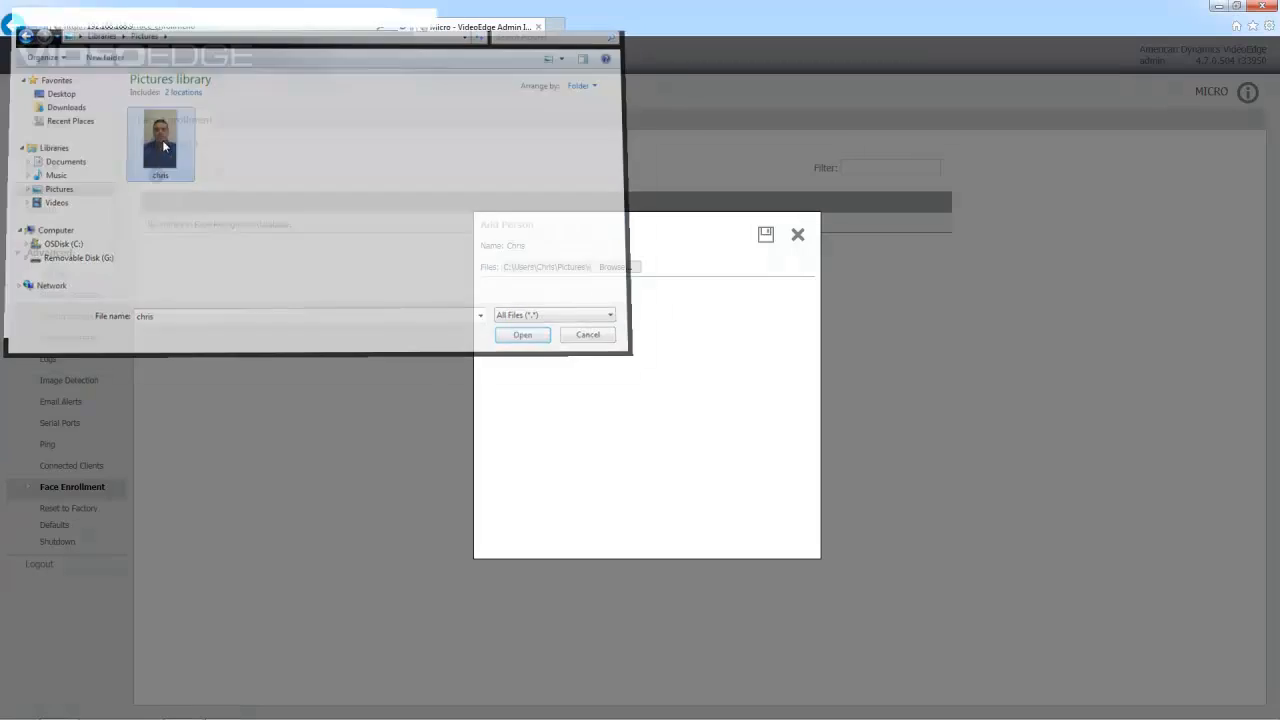
click(522, 334)
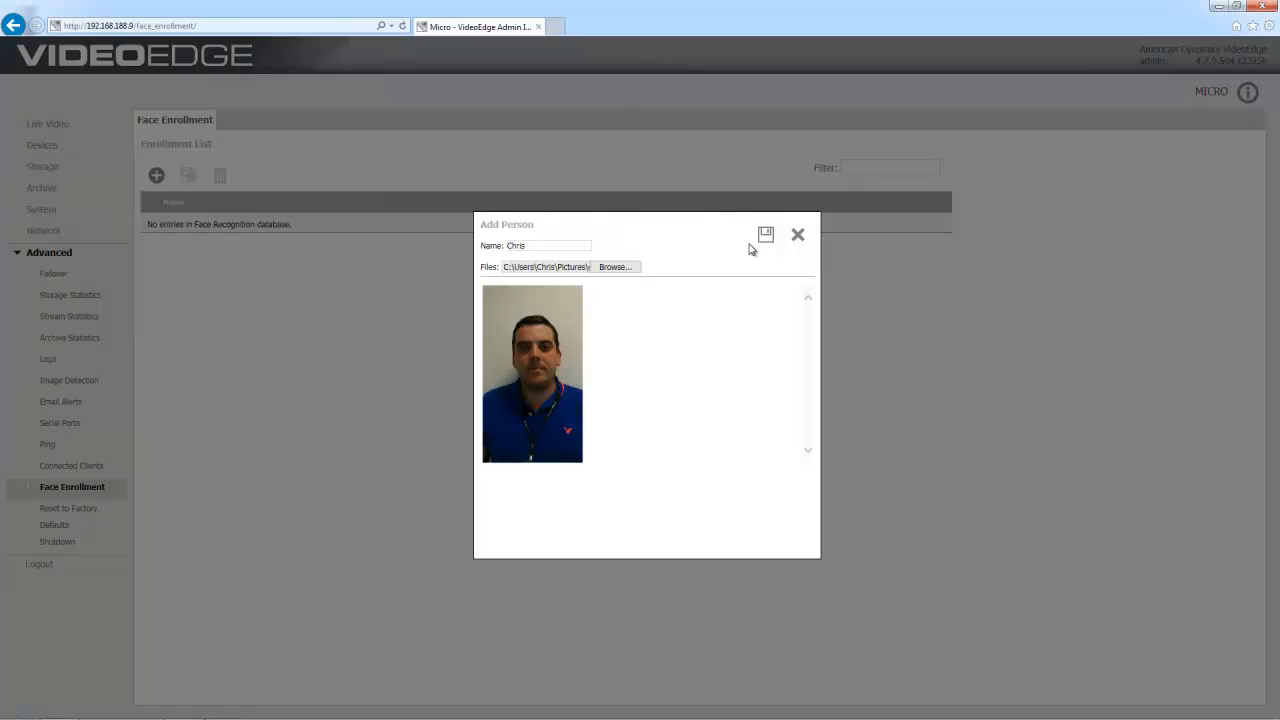
click(764, 234)
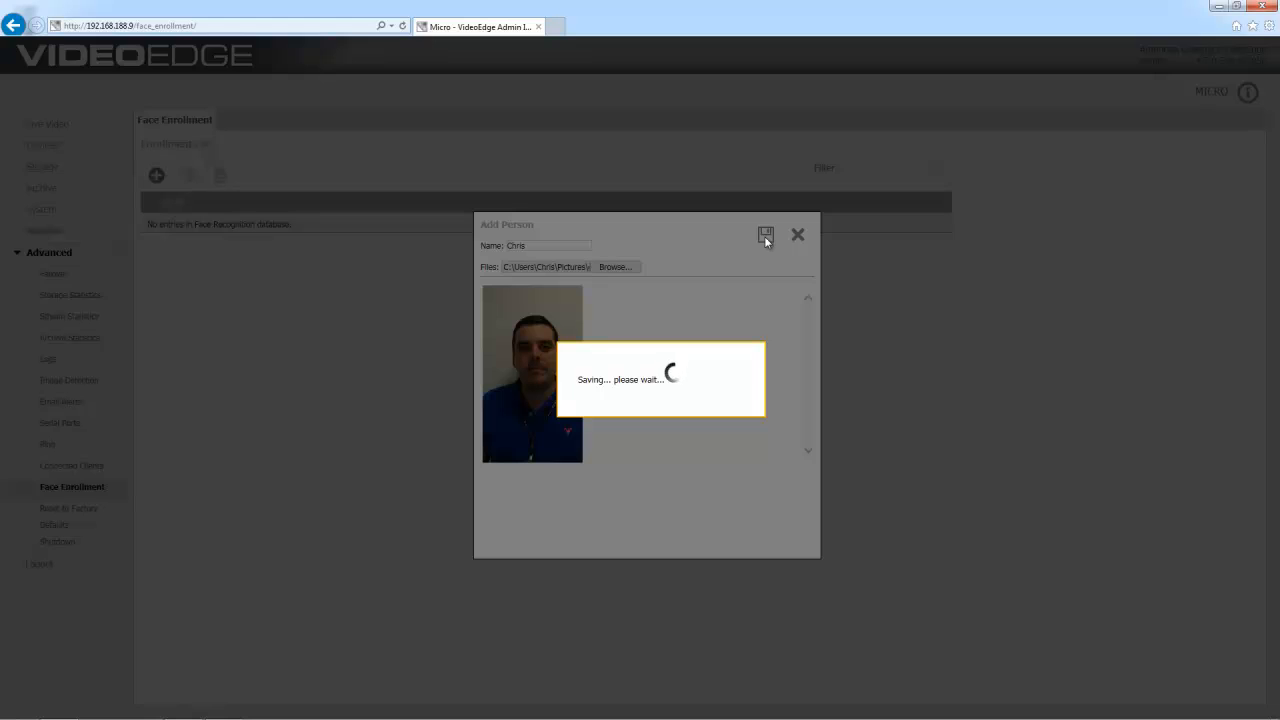
click(765, 233)
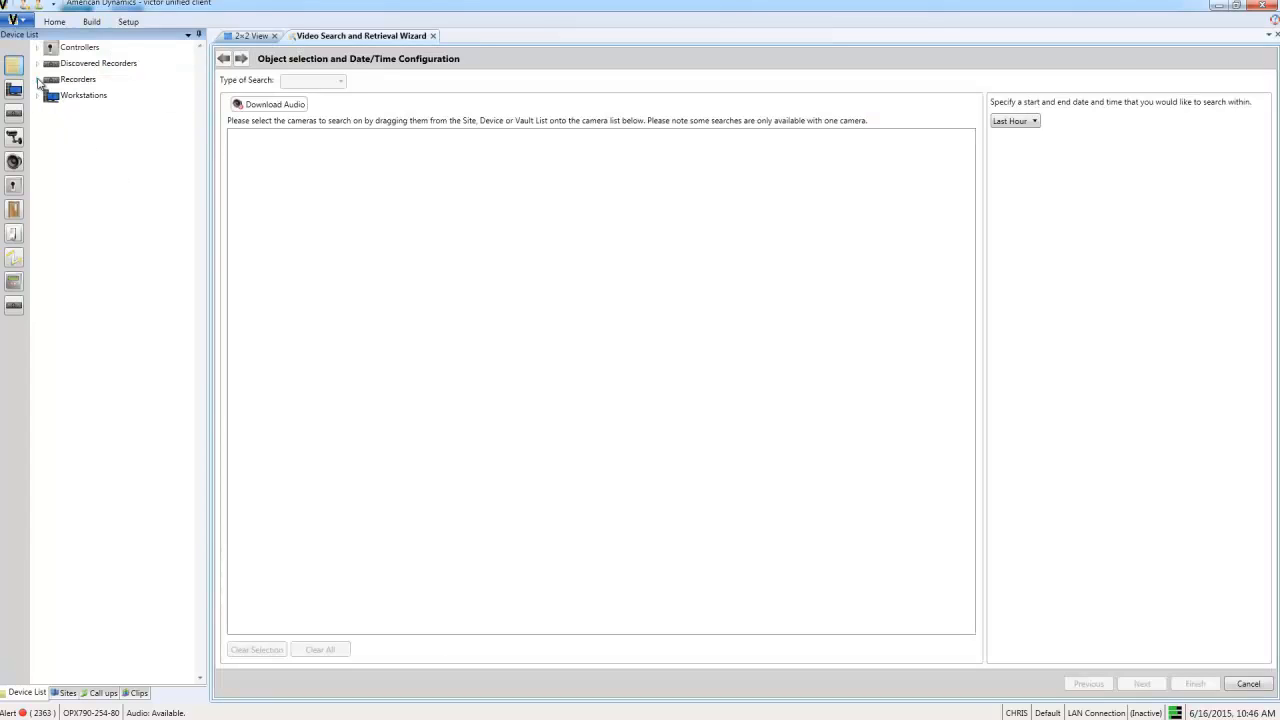
- Add the ADCi610 swipe reader camera from NVR-R720-22 and choose Face Recognition as search type
click(40, 78)
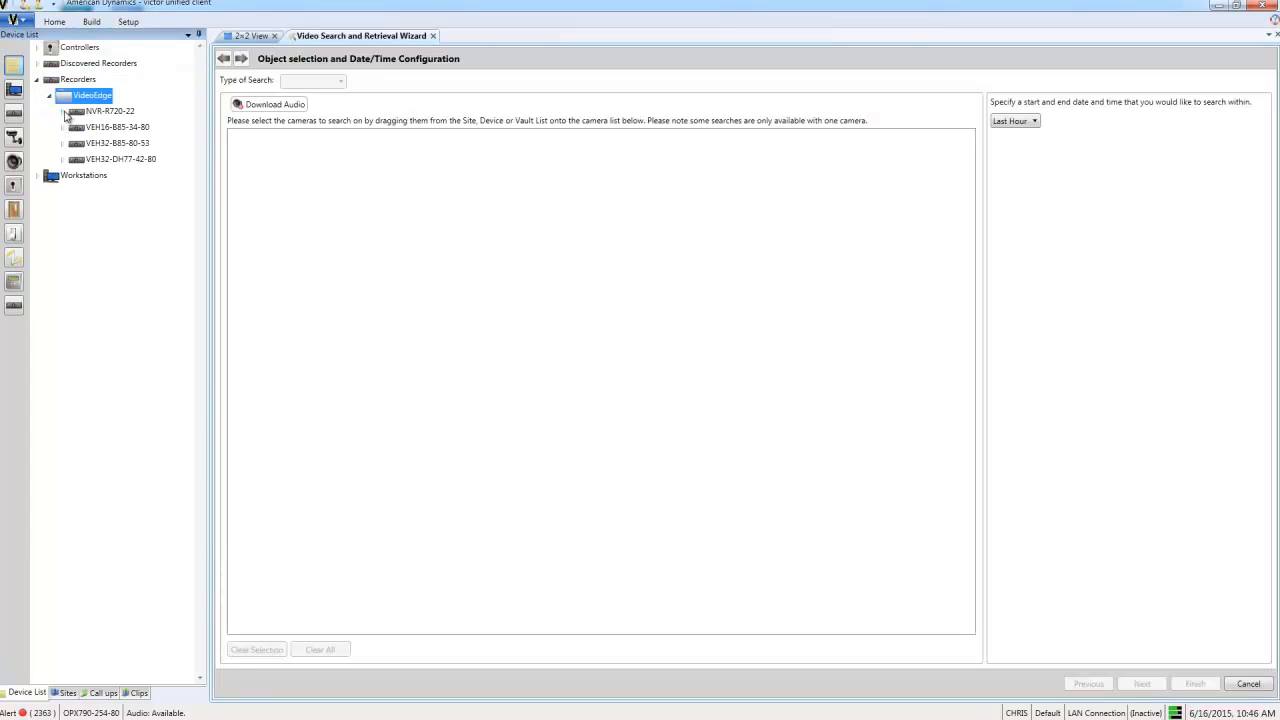
click(68, 111)
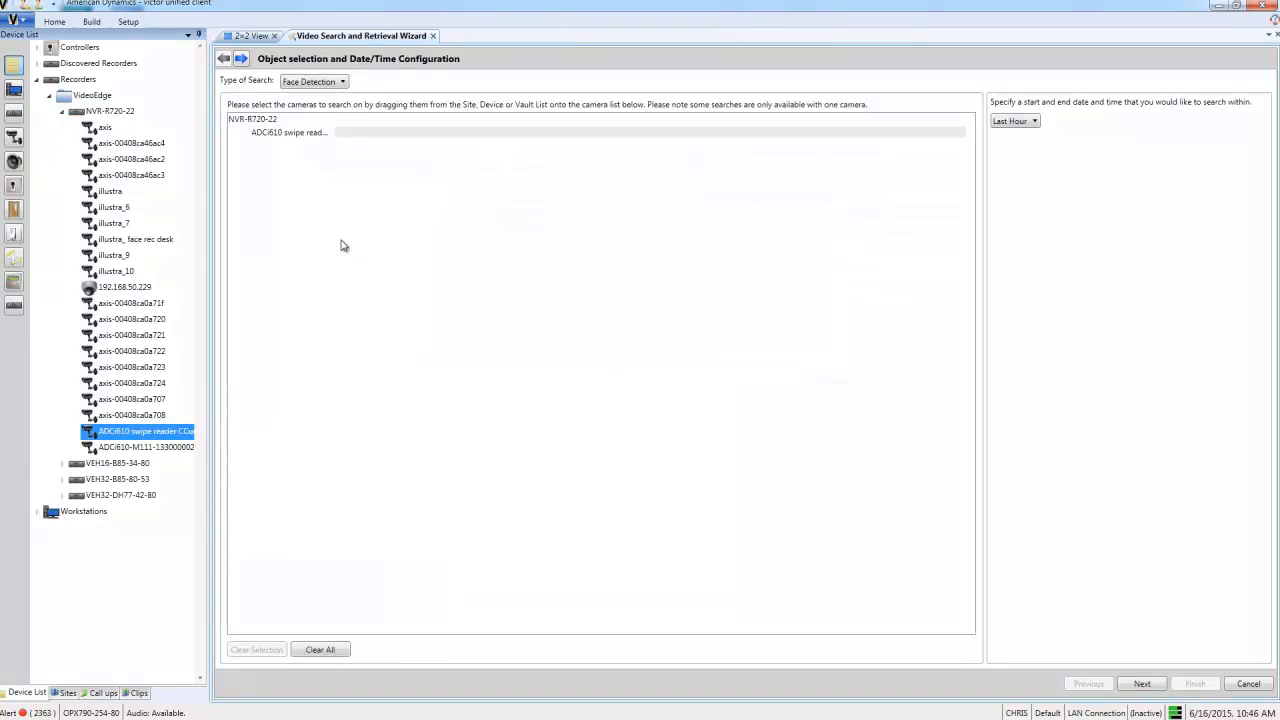
click(343, 81)
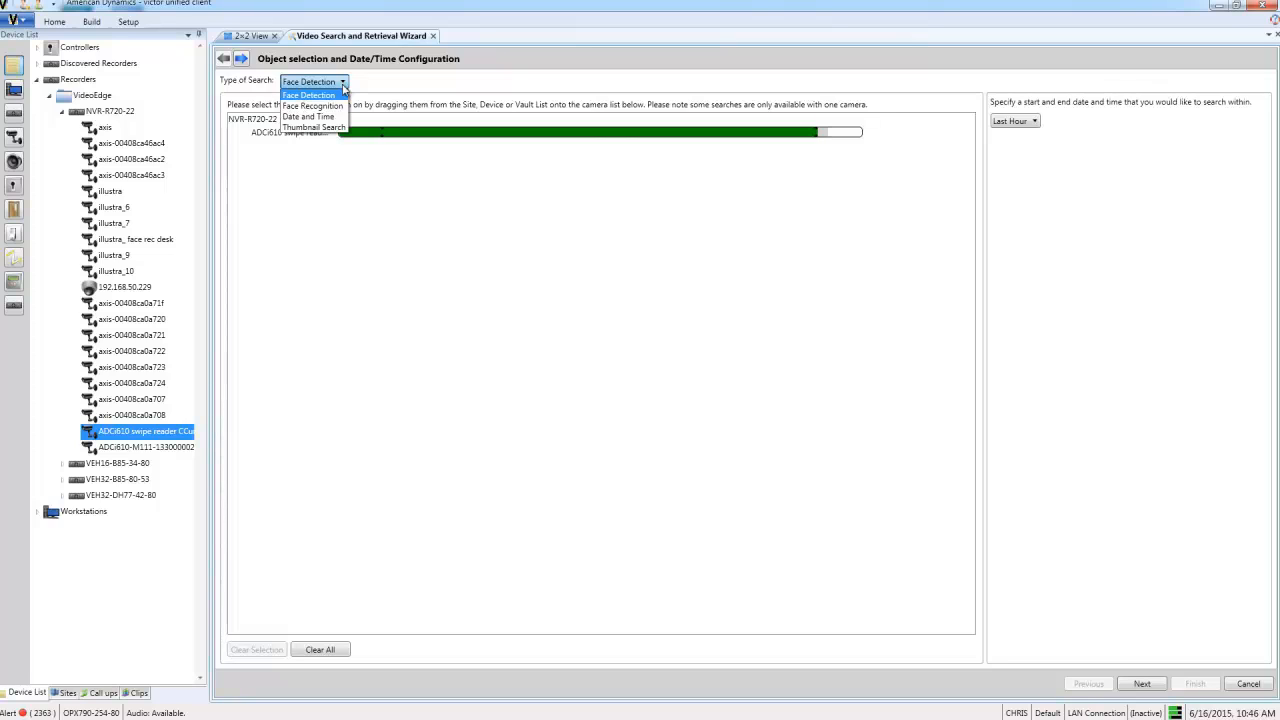
click(312, 106)
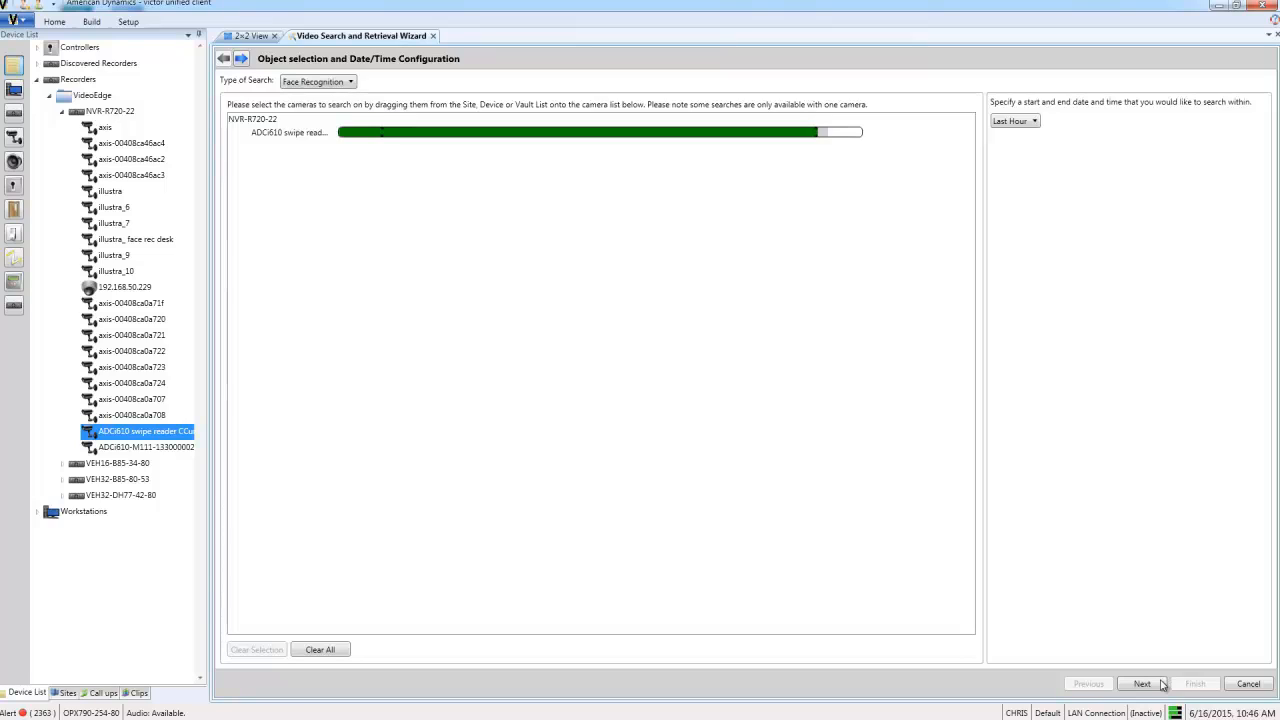
click(1143, 683)
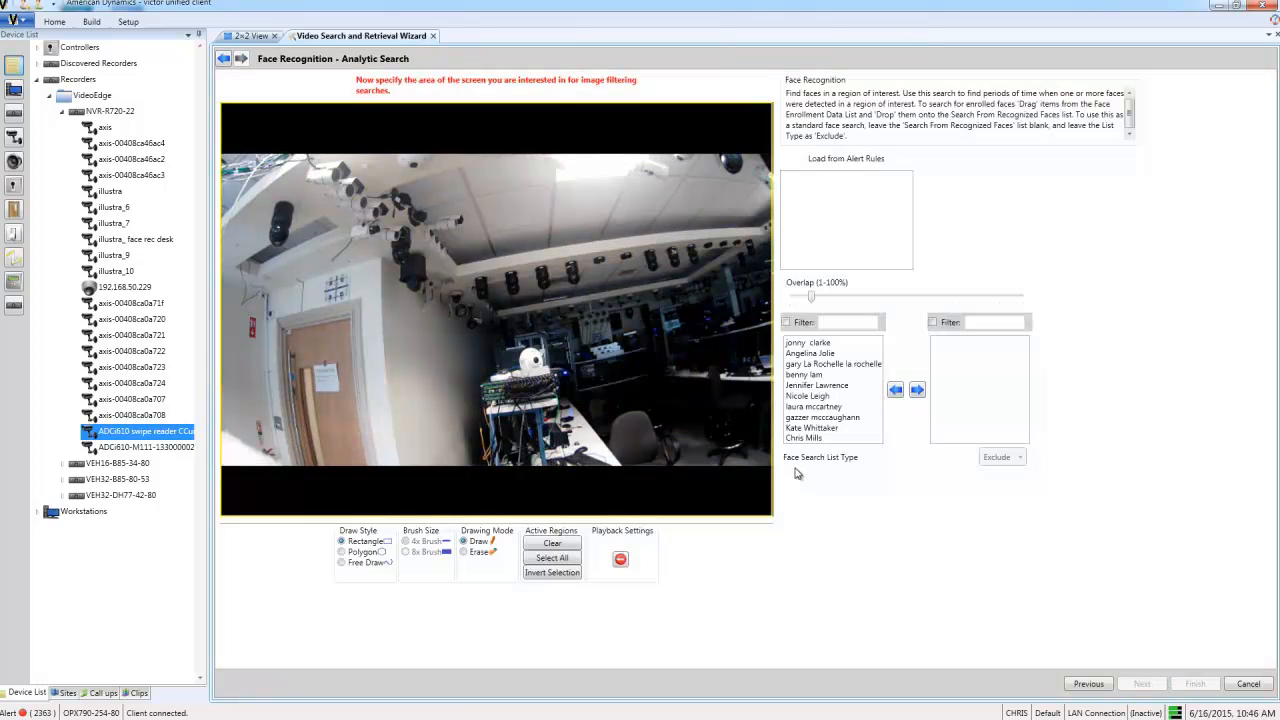
mouse_move(805, 438)
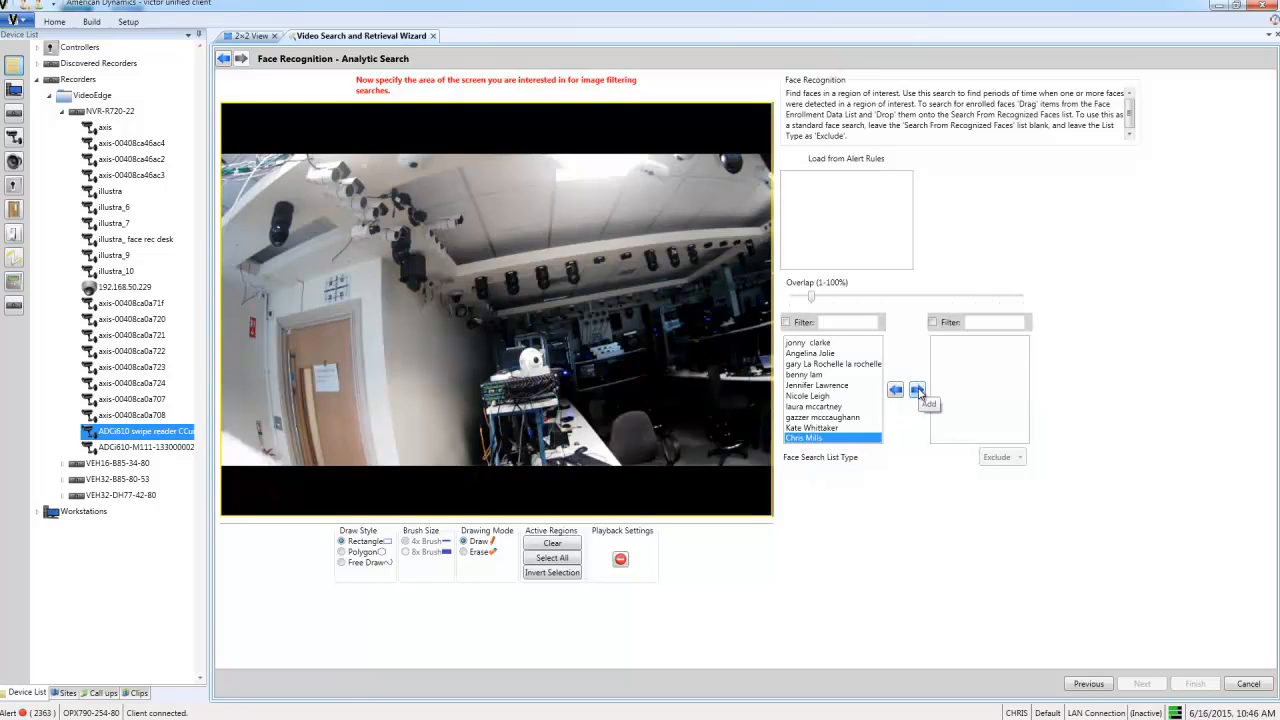
click(917, 389)
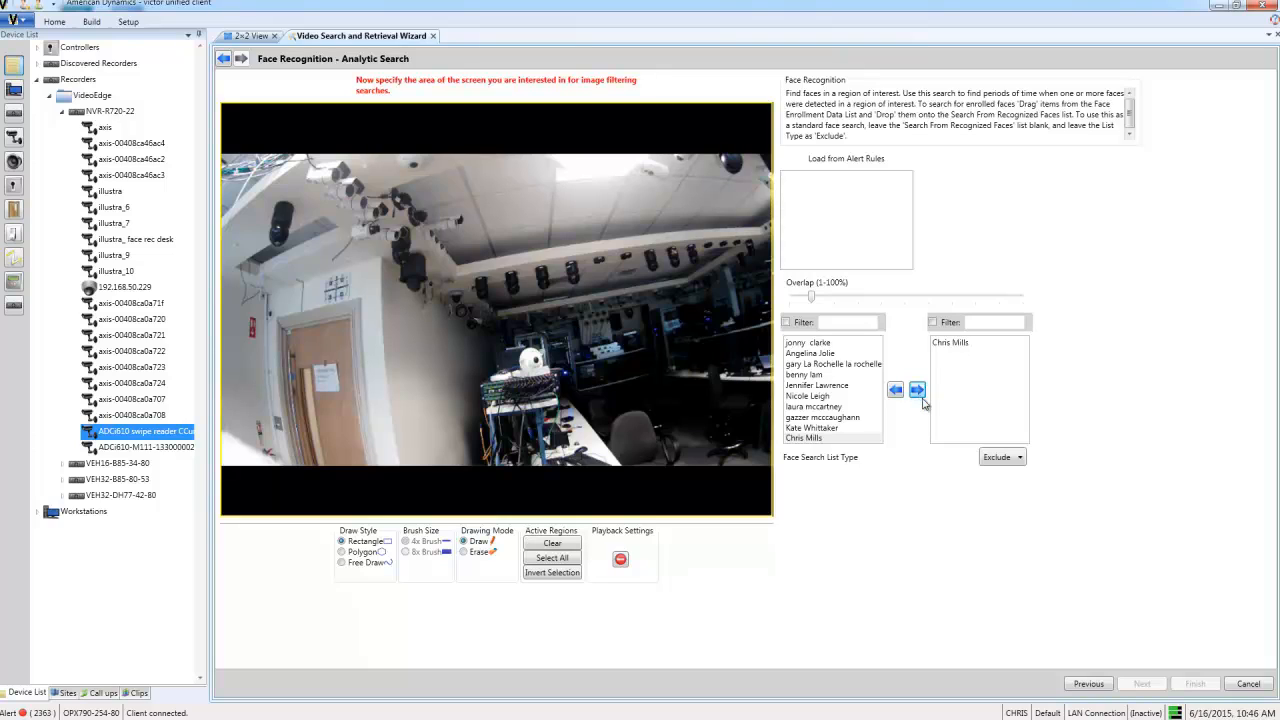
click(1018, 457)
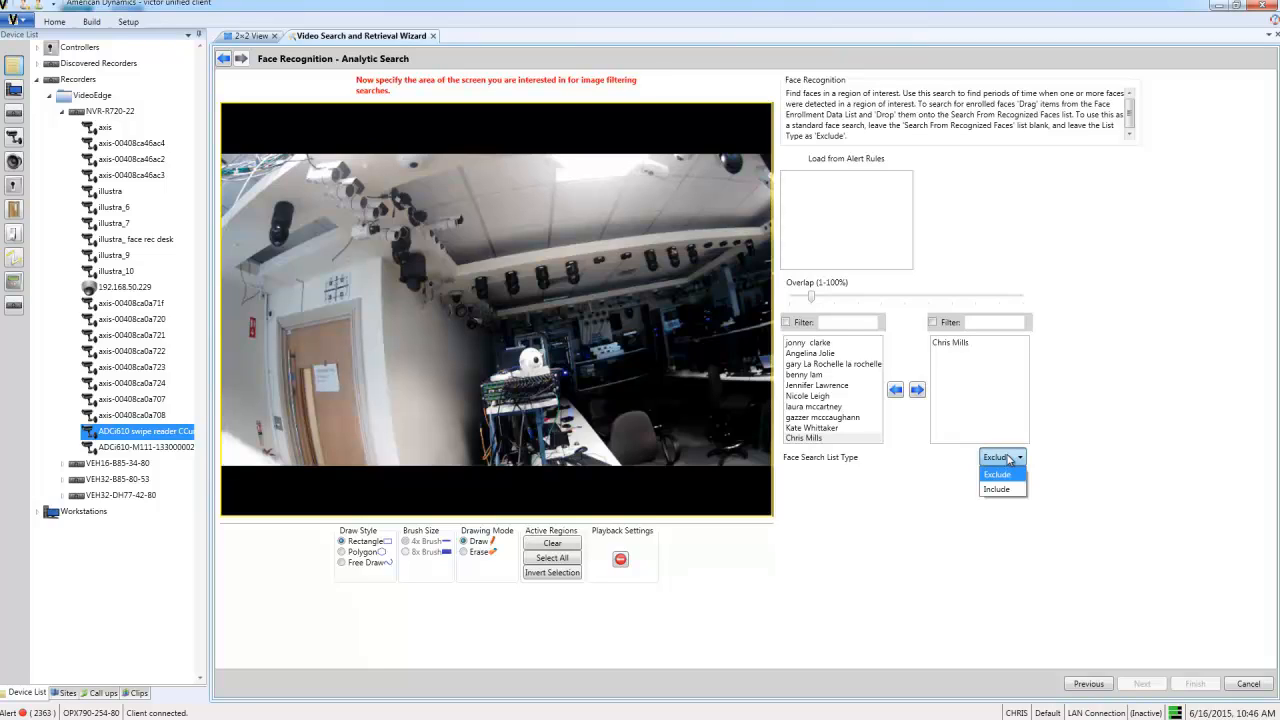
click(996, 488)
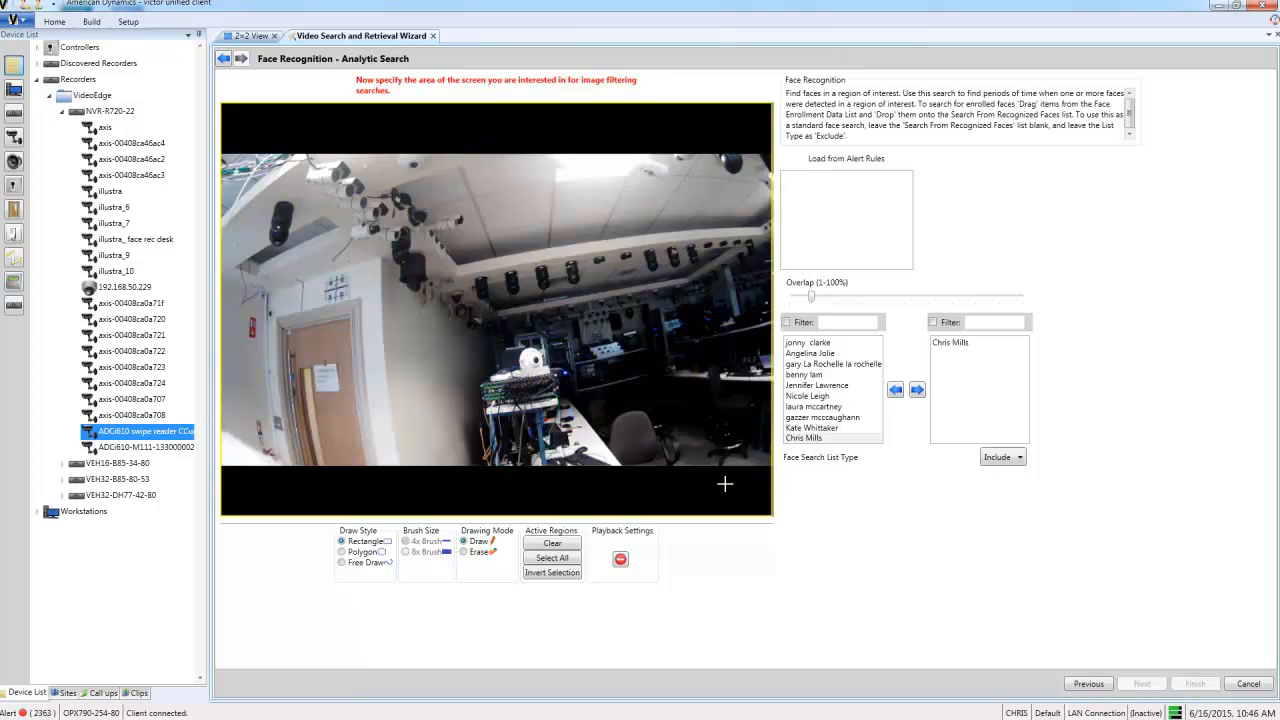
click(552, 557)
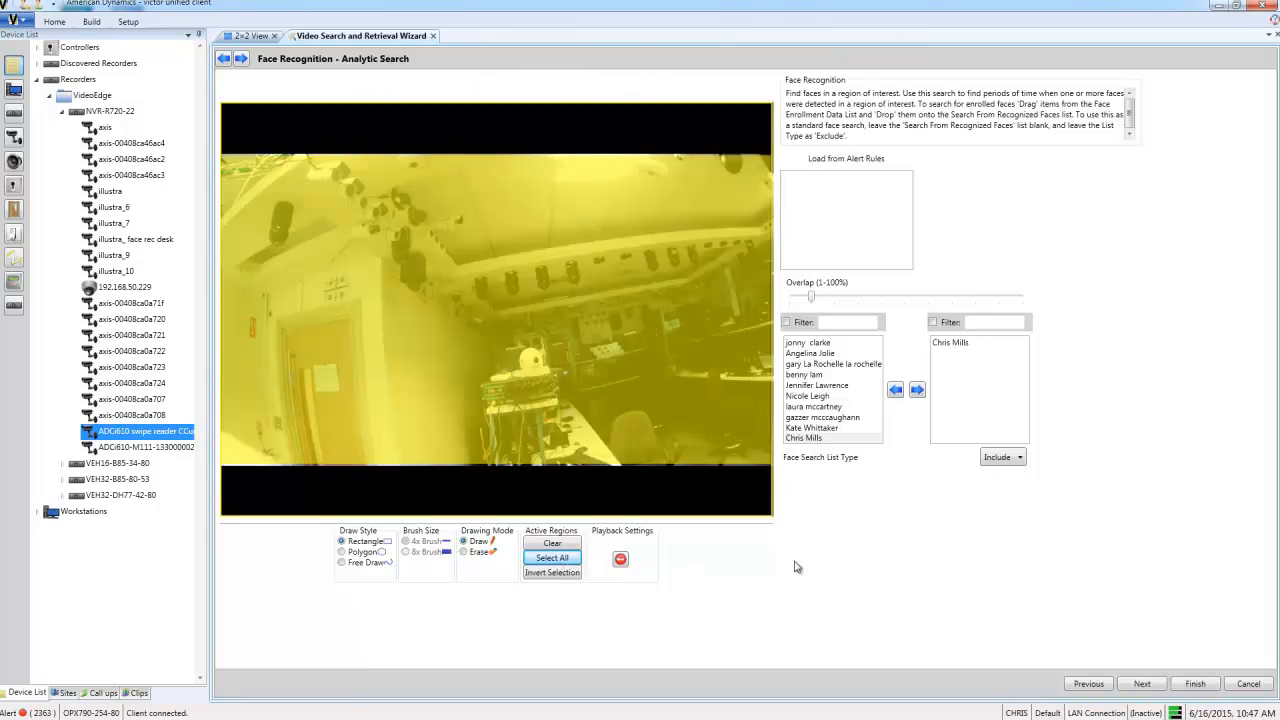
mouse_move(1135, 667)
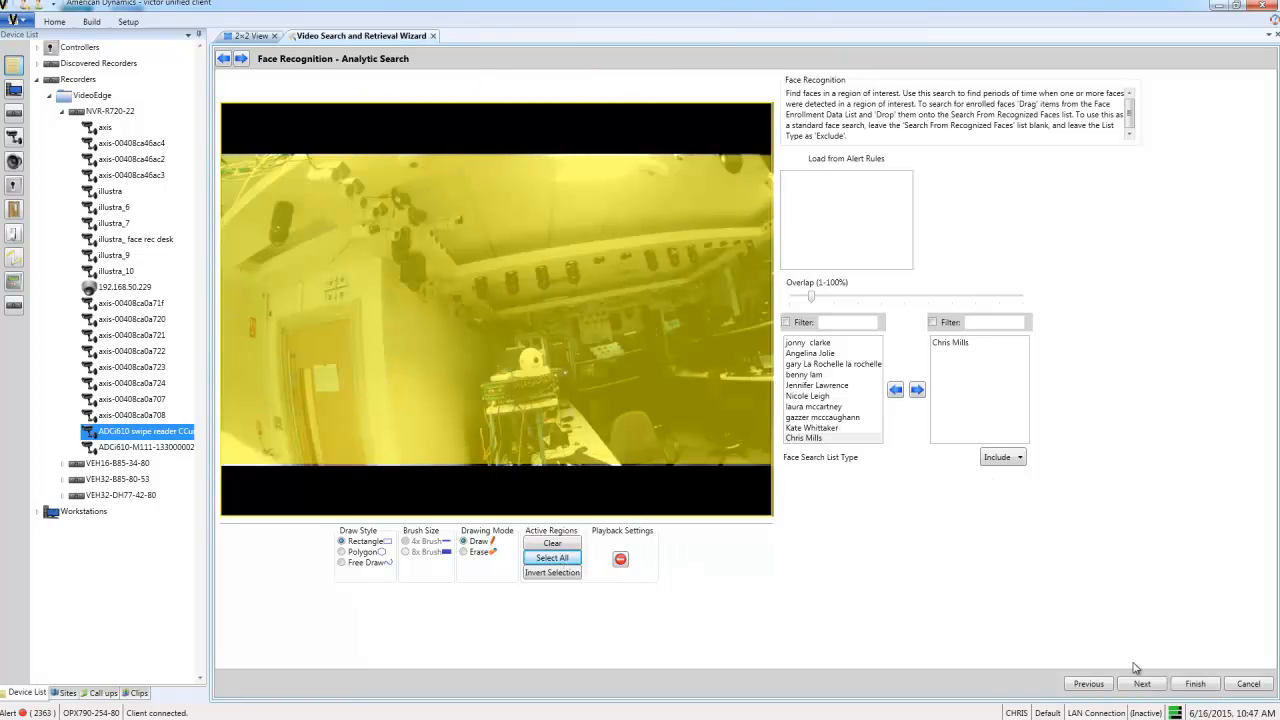
- Finish the wizard so the search runs and lists five Chris Mills matches
click(1142, 683)
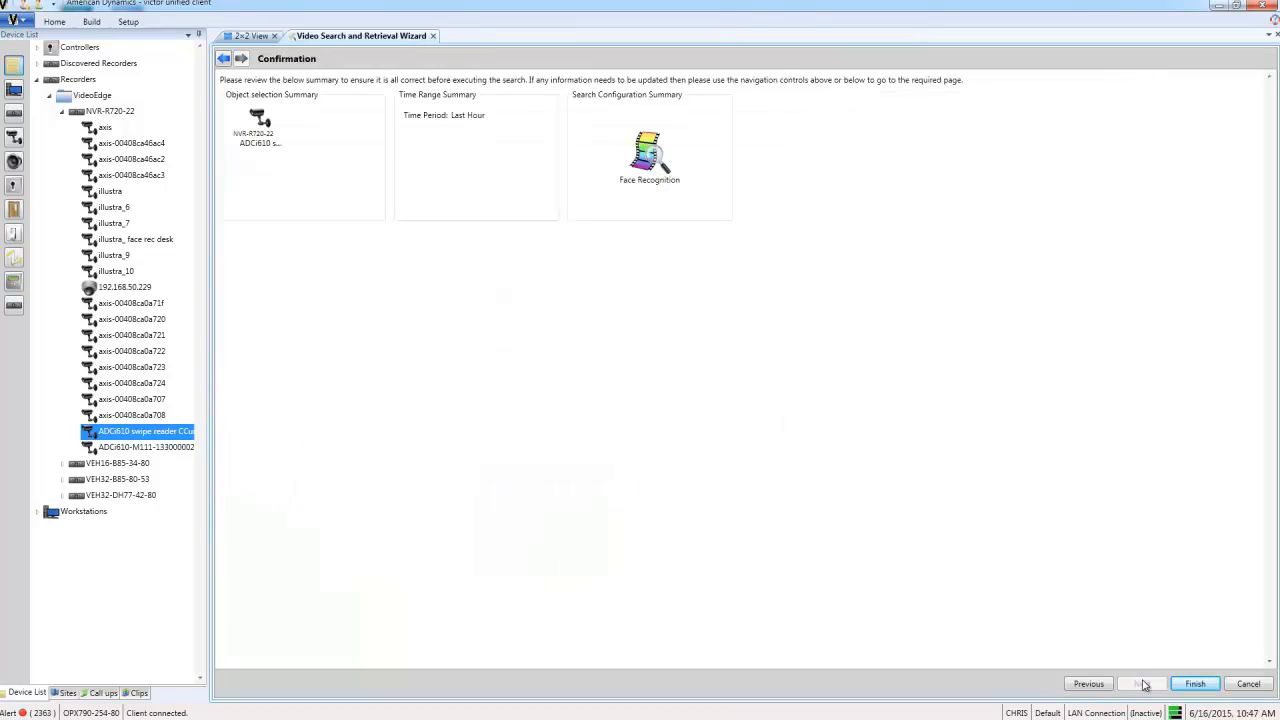
click(1200, 683)
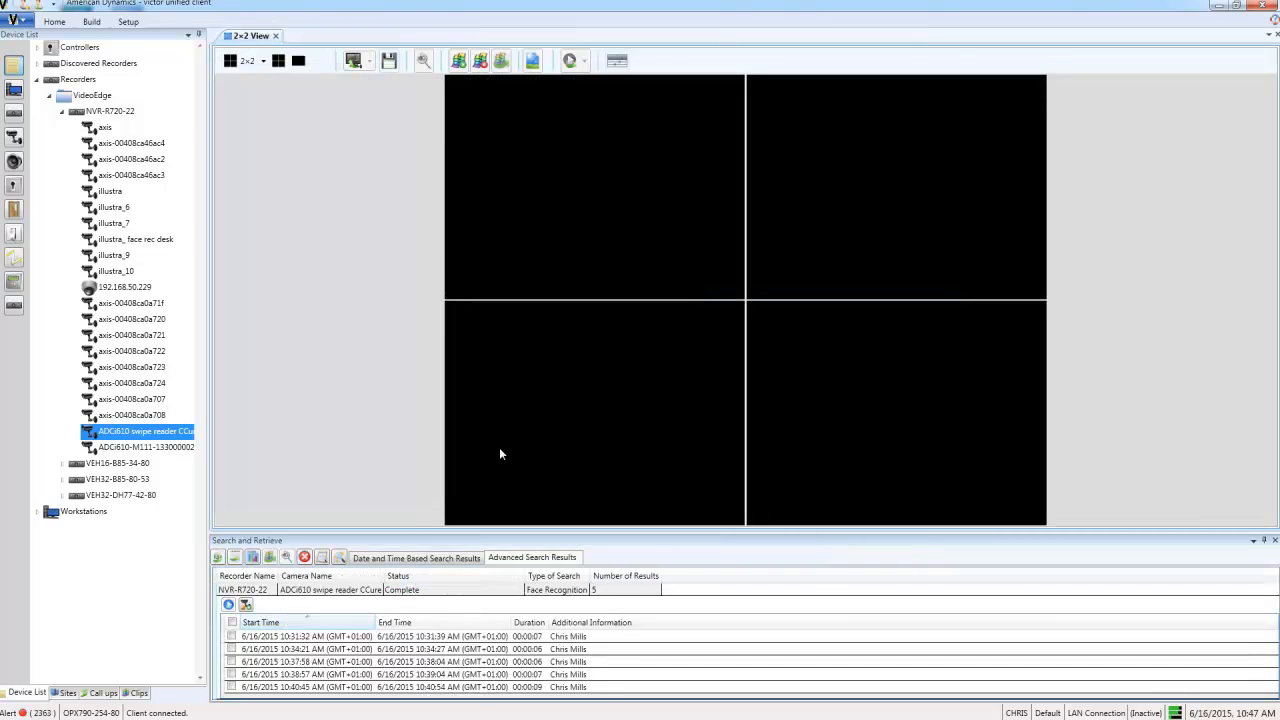
mouse_move(400, 578)
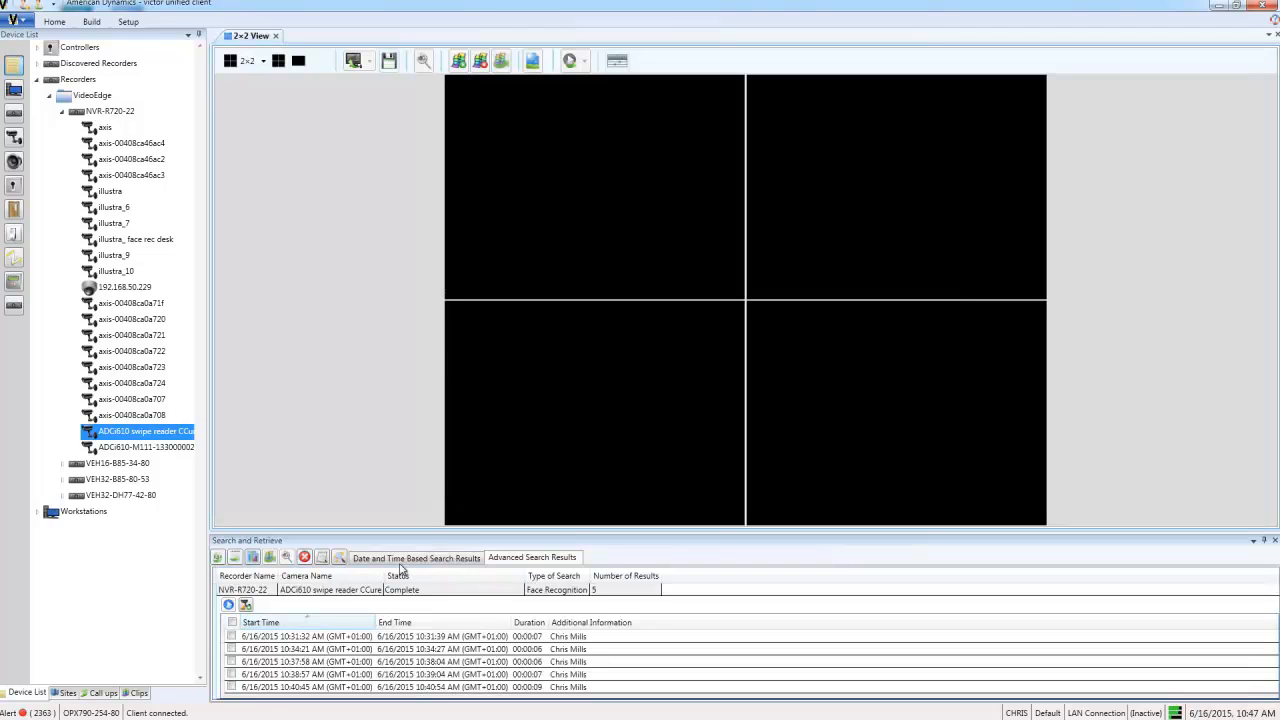
click(375, 650)
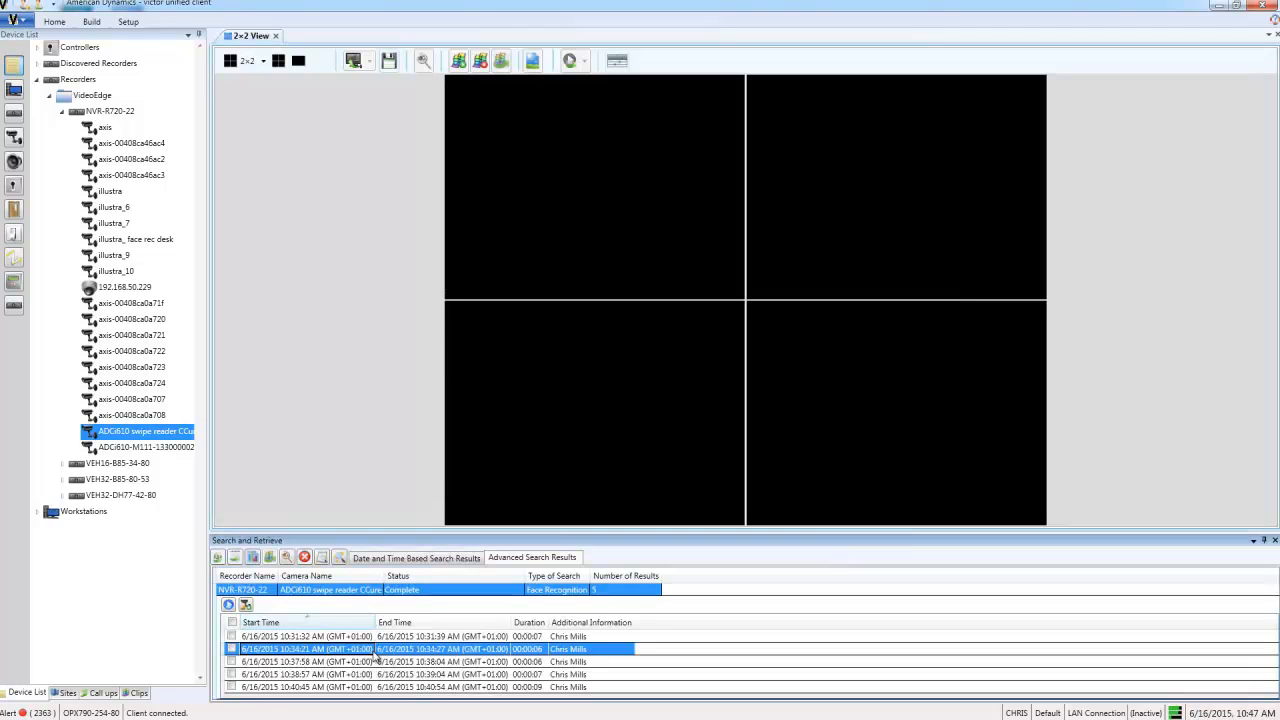
double_click(315, 644)
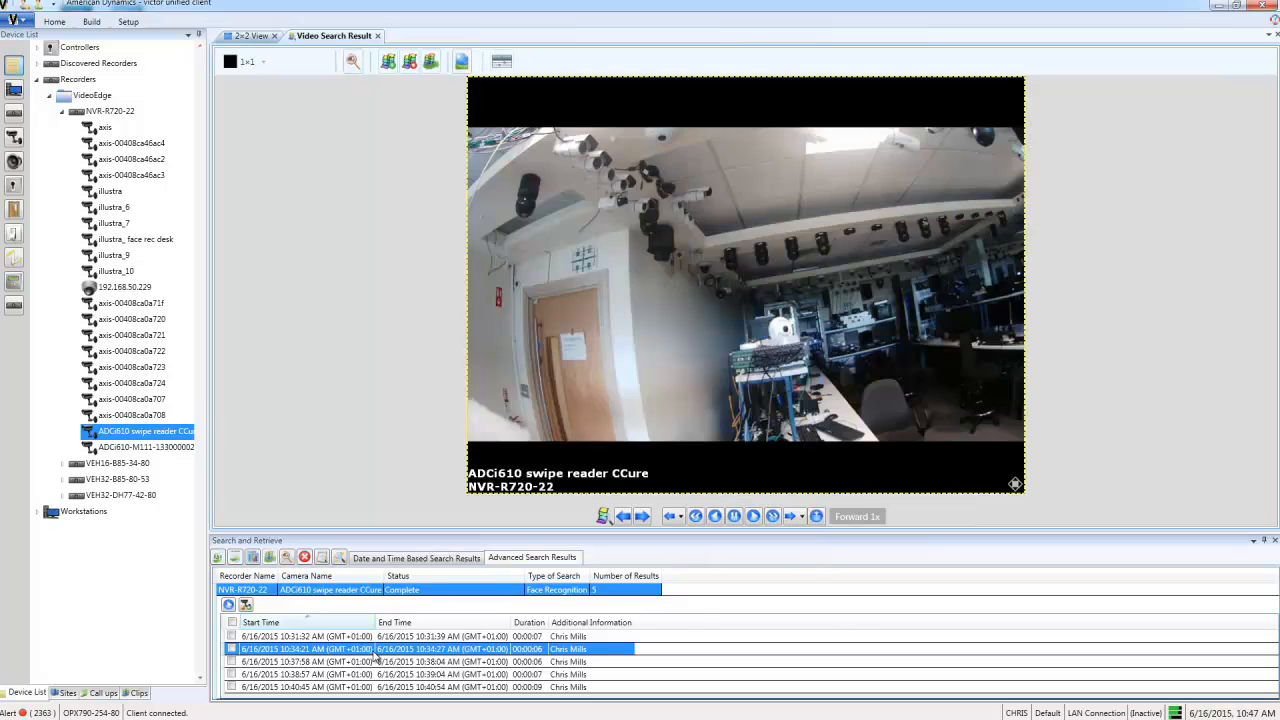